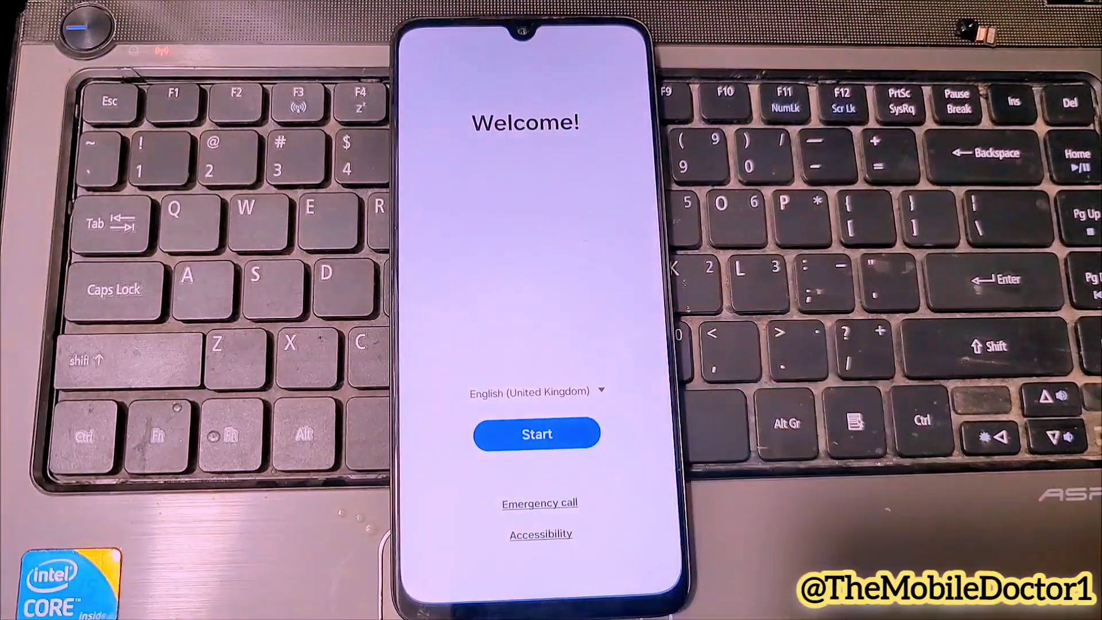
Start the Samsung setup, agree to all review terms, and choose manual setup.
click(536, 434)
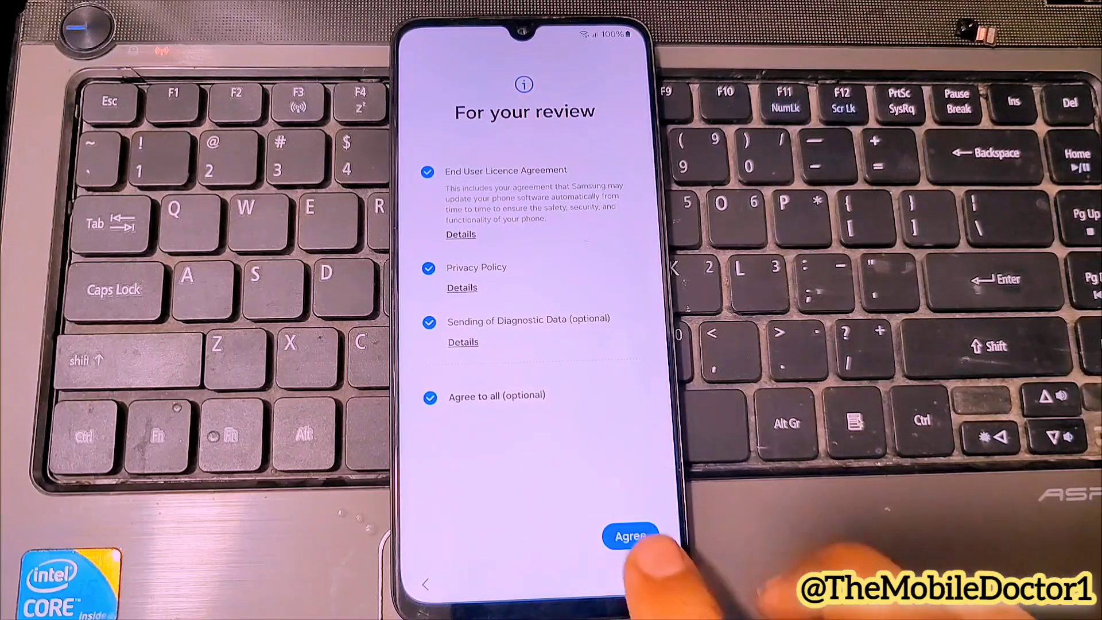
click(629, 535)
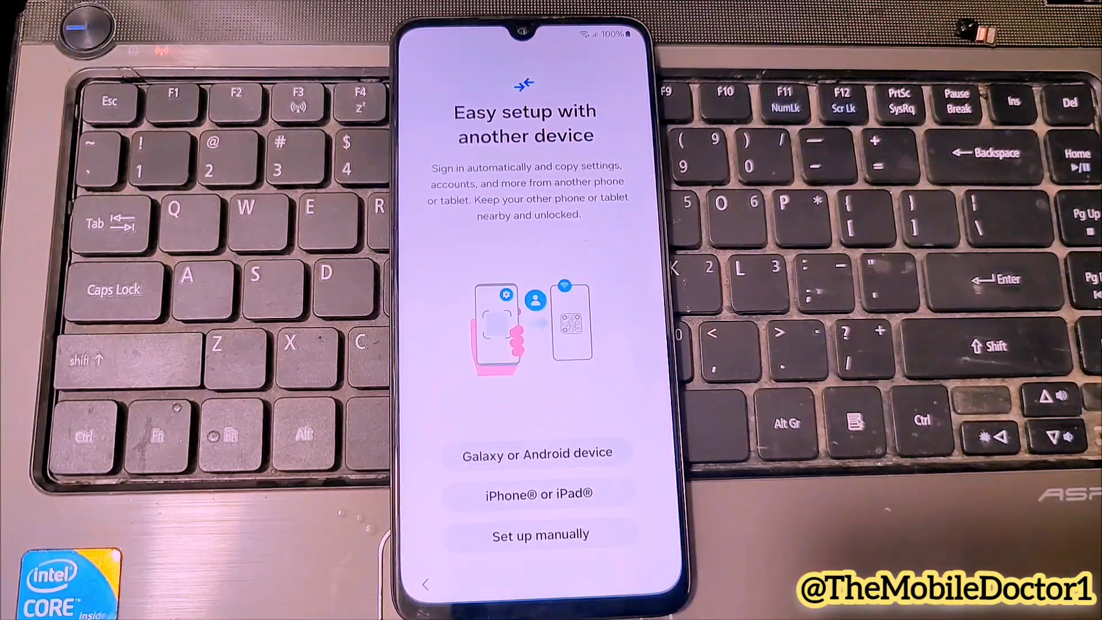
click(540, 534)
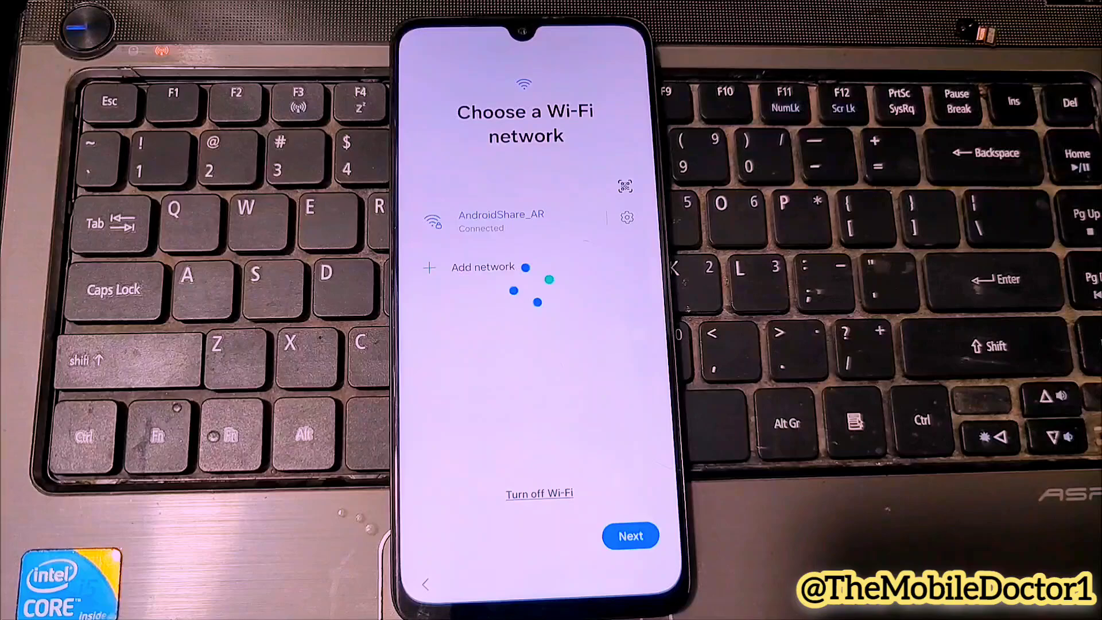
Continue on connected Wi-Fi, decline data copying, accept Google services, and skip screen lock.
click(630, 536)
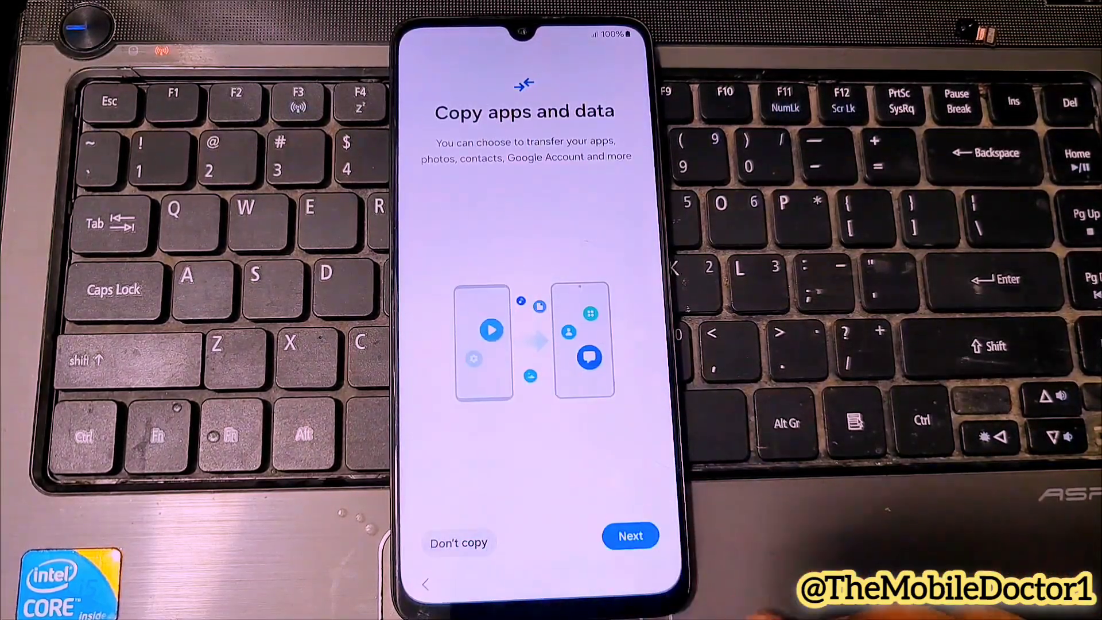
click(630, 535)
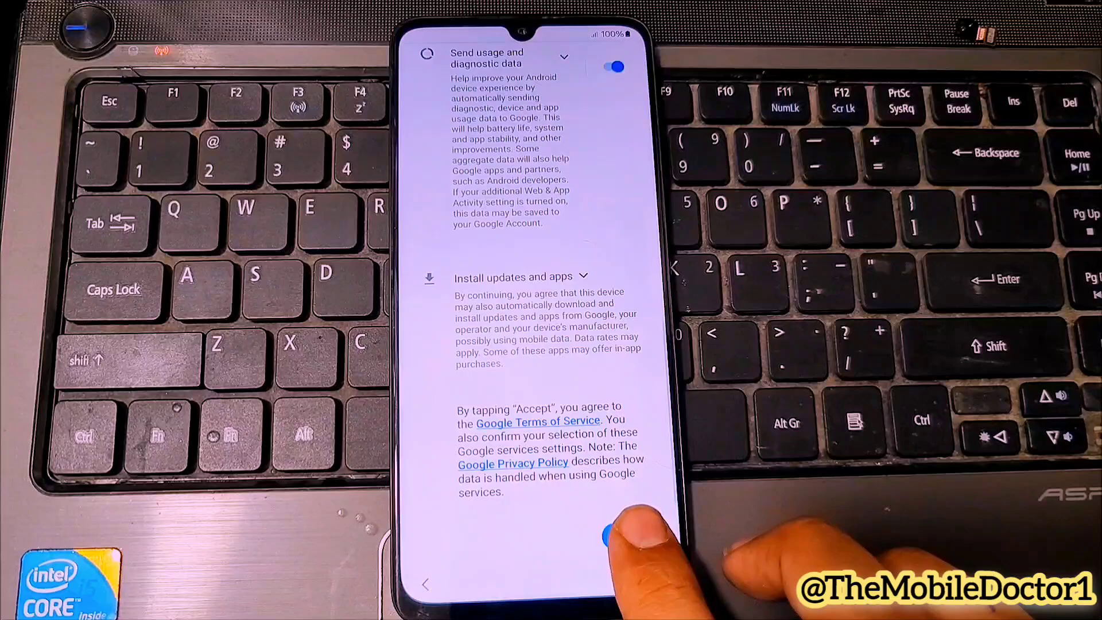
click(604, 535)
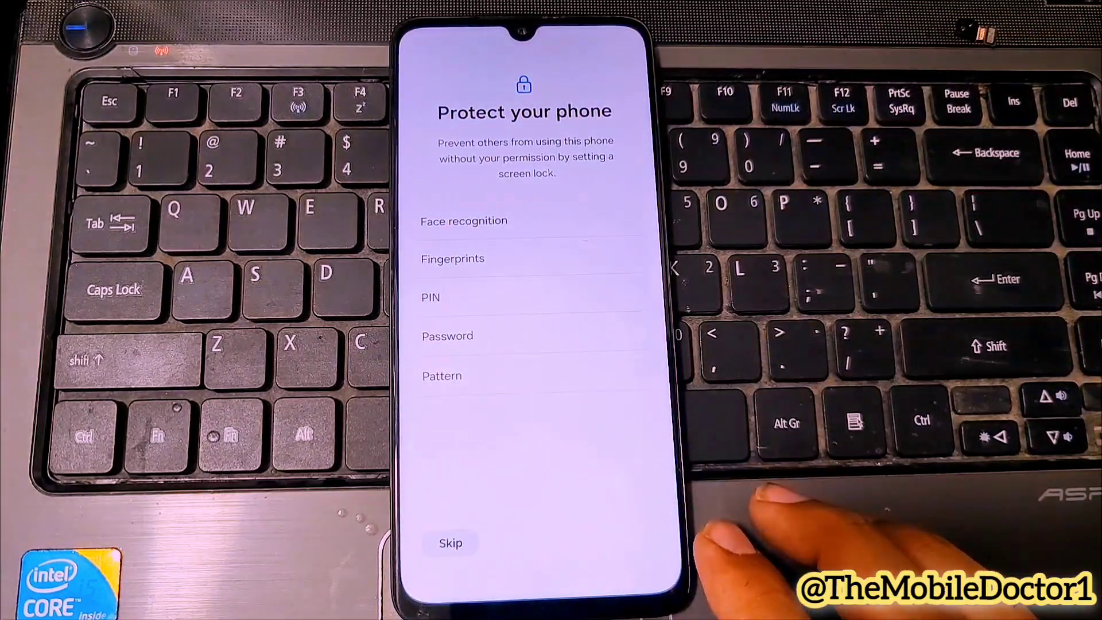
click(450, 542)
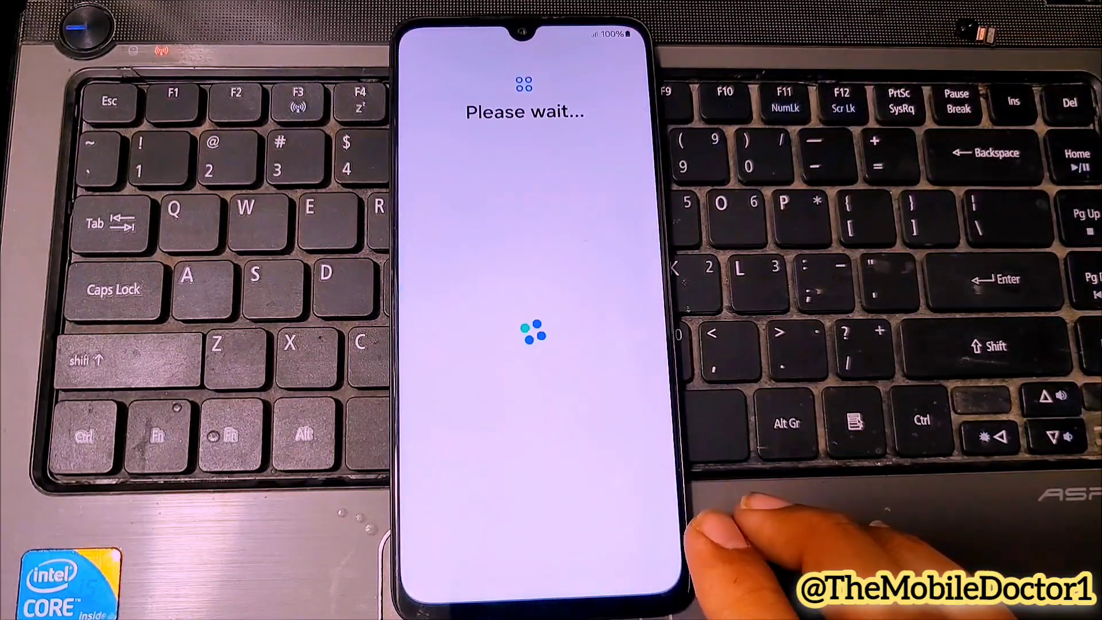